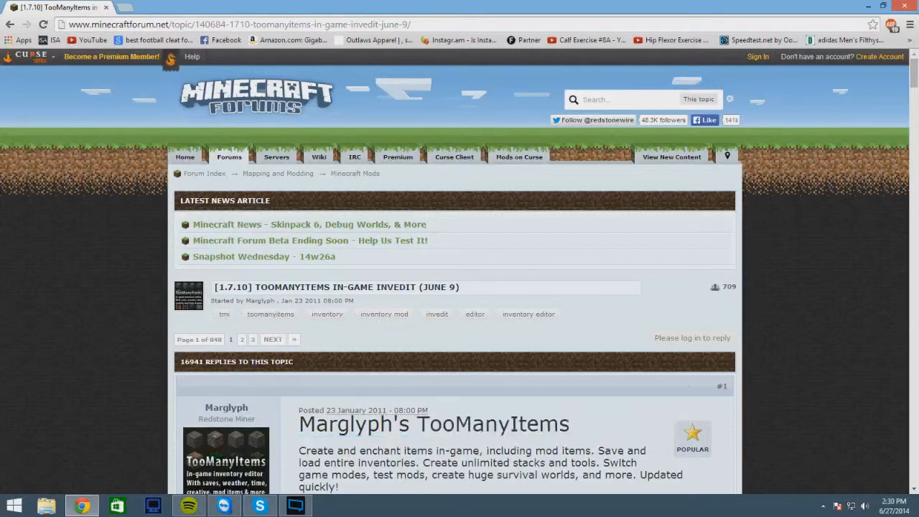
Scroll the TooManyItems thread down to its Downloads section with the 1.7.9 non-Forge link.
{"action": "scroll", "scroll_direction": "down", "scroll_amount": 3}
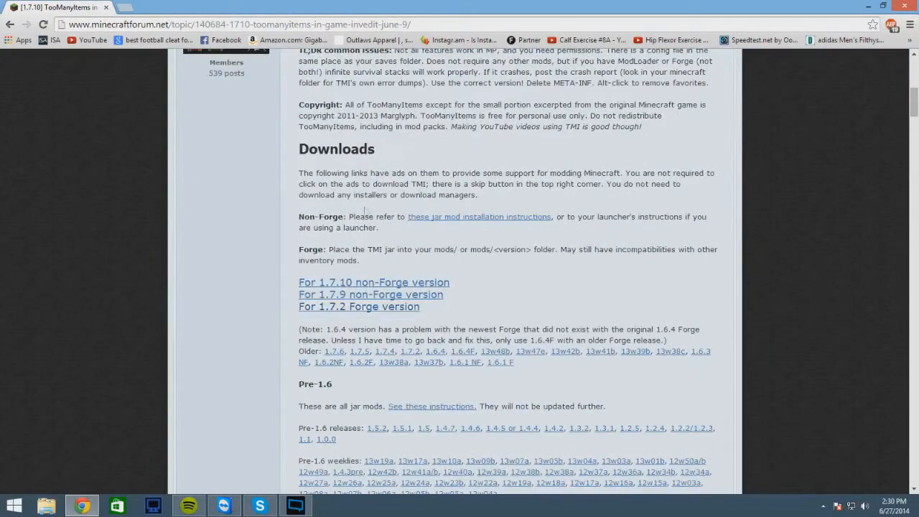
{"action": "mouse_move", "coordinate": [402, 241]}
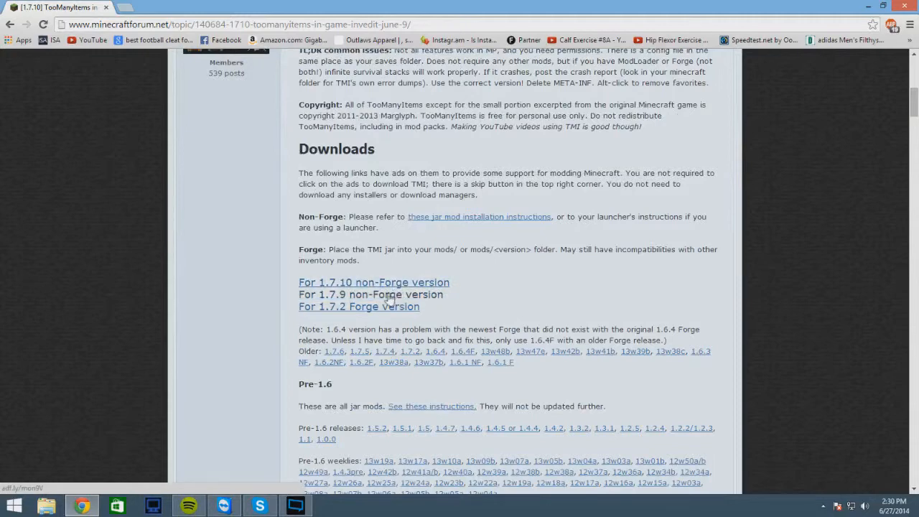
{"action": "scroll", "scroll_direction": "down", "scroll_amount": 3}
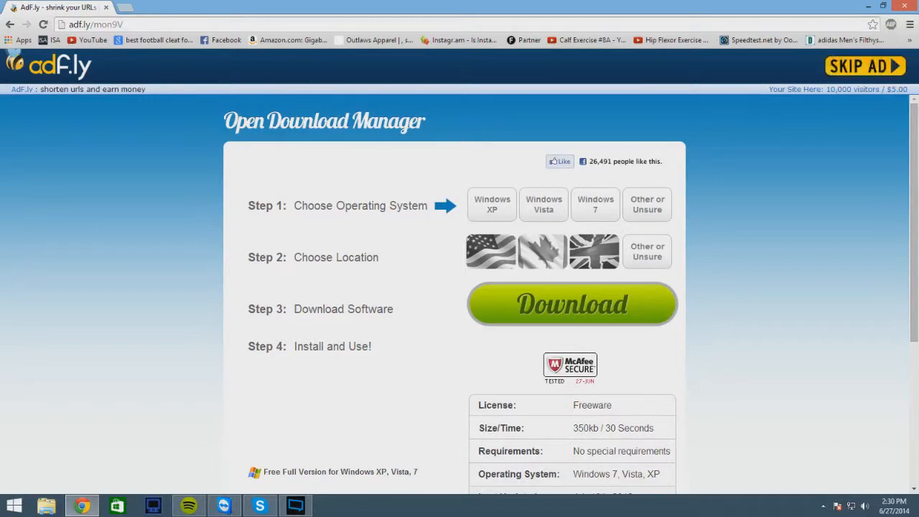
Skip the adf.ly ad to reach the TooManyItems 1.7.9 zip download.
{"action": "left_click", "coordinate": [572, 304]}
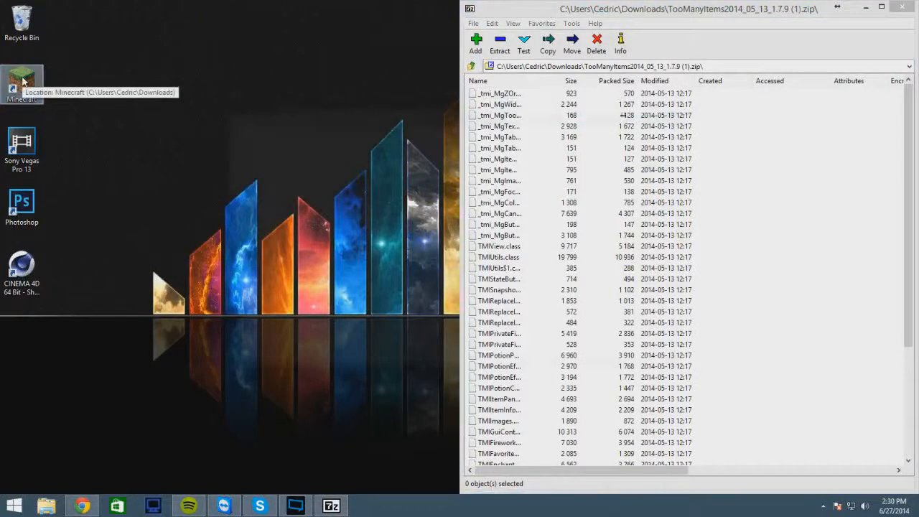
Launch Minecraft, edit the TMI profile and open its .minecraft game directory.
{"action": "double_click", "coordinate": [20, 80]}
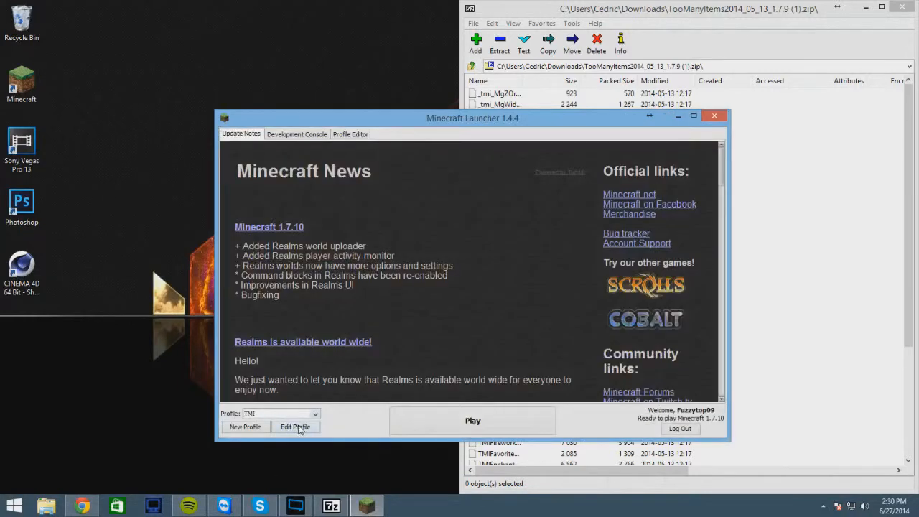
{"action": "left_click", "coordinate": [296, 427]}
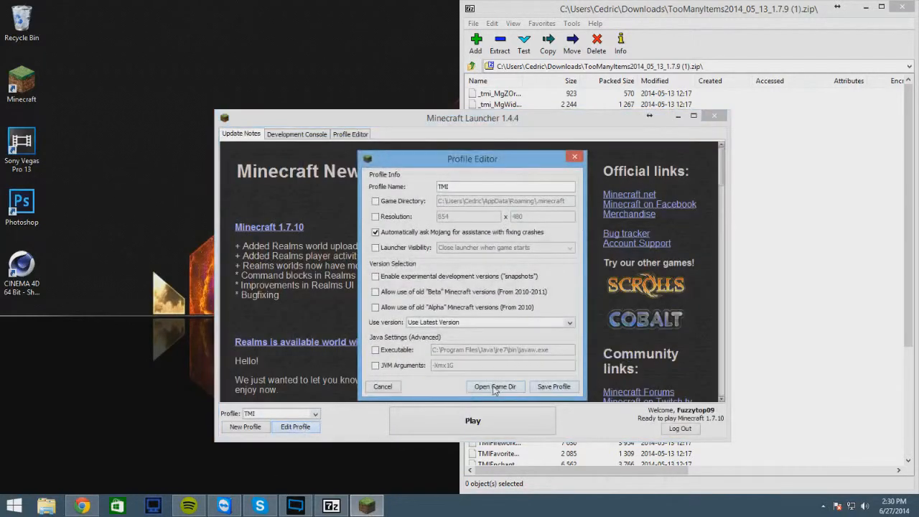
{"action": "left_click", "coordinate": [495, 388]}
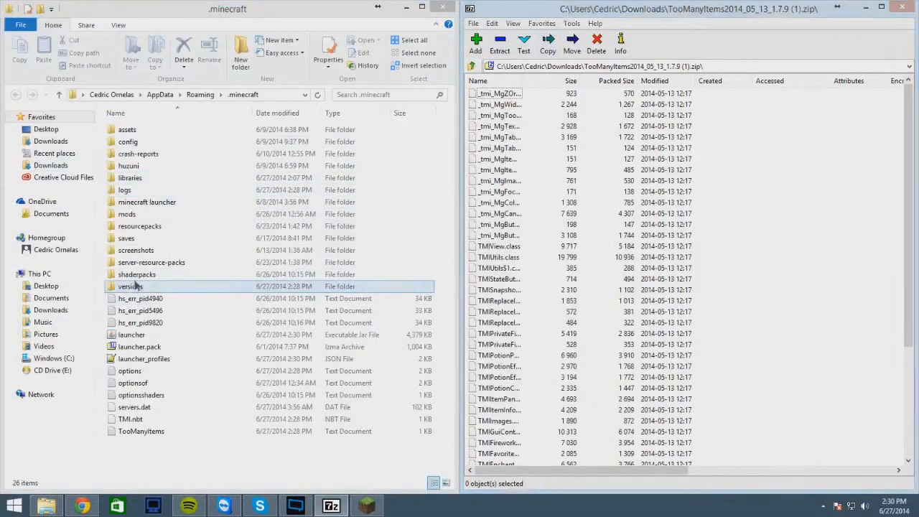
Inside versions, open the 1.7.9 folder, then create a new folder named 1.7.9 beside it.
{"action": "double_click", "coordinate": [129, 287]}
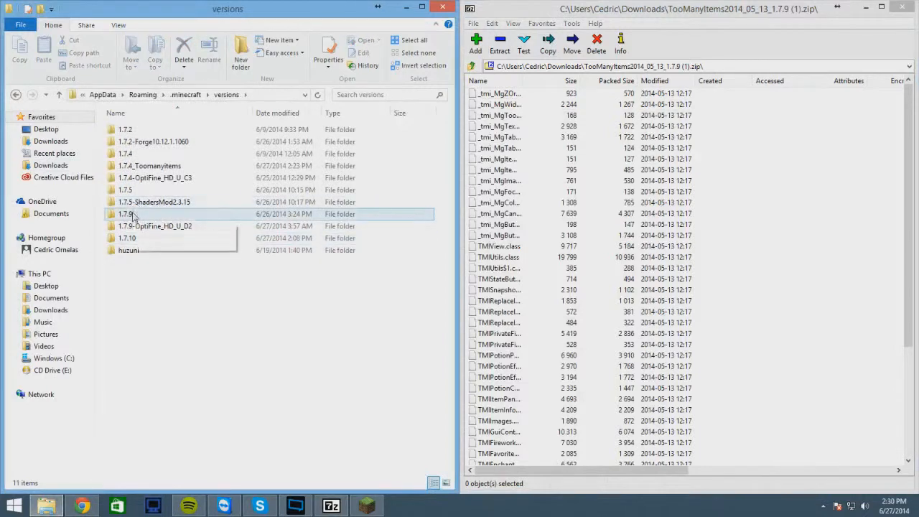
{"action": "left_click", "coordinate": [126, 214]}
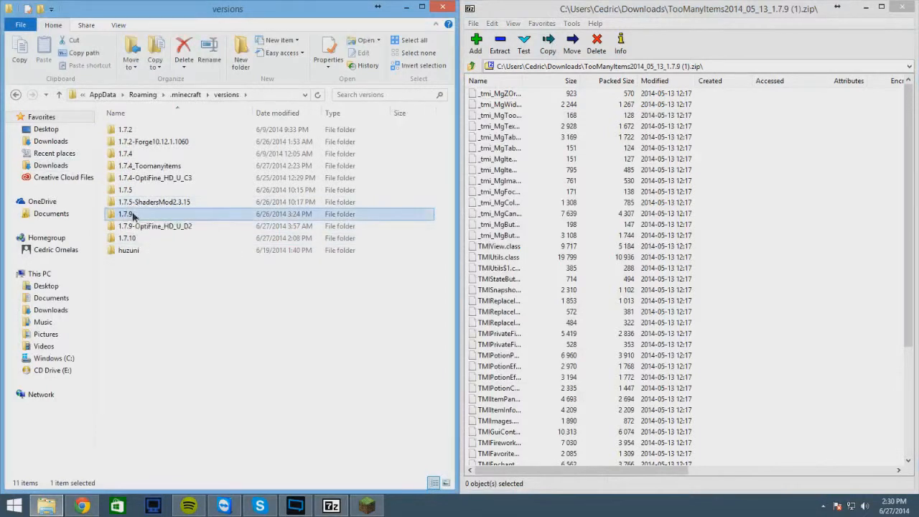
{"action": "double_click", "coordinate": [127, 214]}
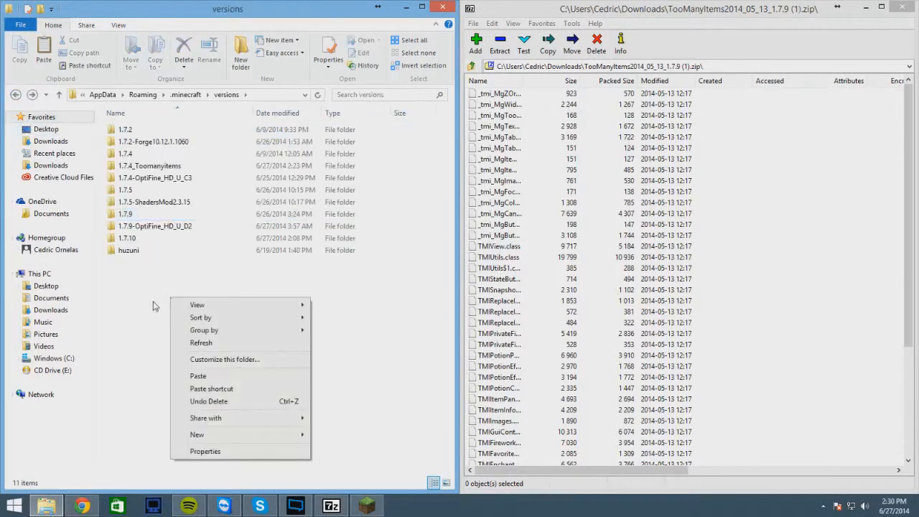
{"action": "left_click", "coordinate": [195, 434]}
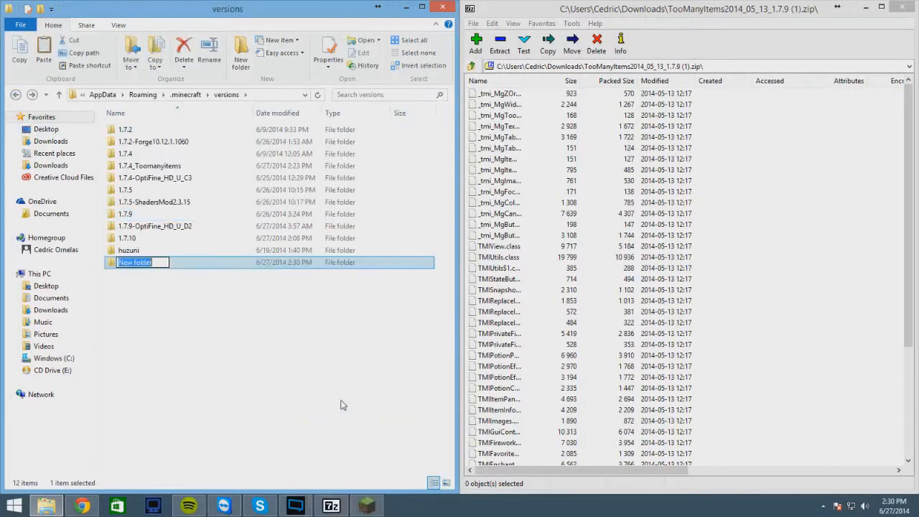
{"action": "type", "text": "1.7.9_TMI"}
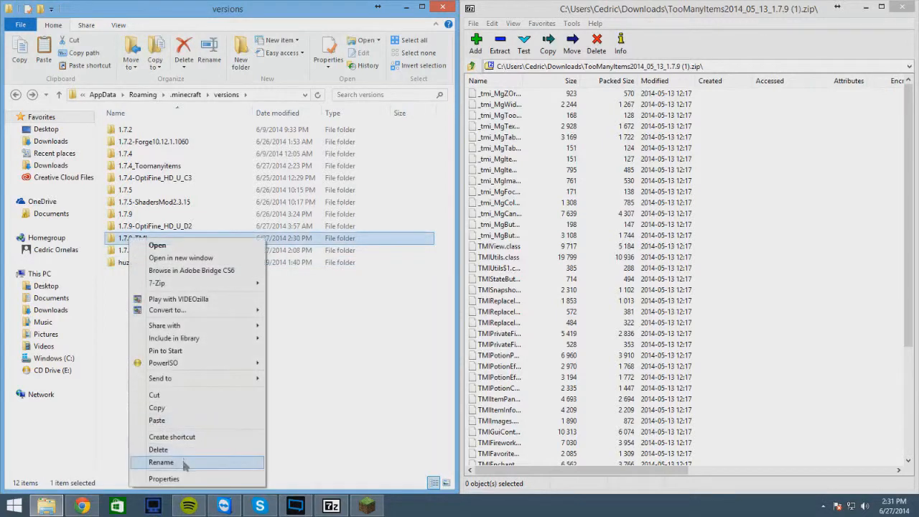
Rename the new folder and its jar and JSON files to 1.7.9-TMI.
{"action": "left_click", "coordinate": [161, 463]}
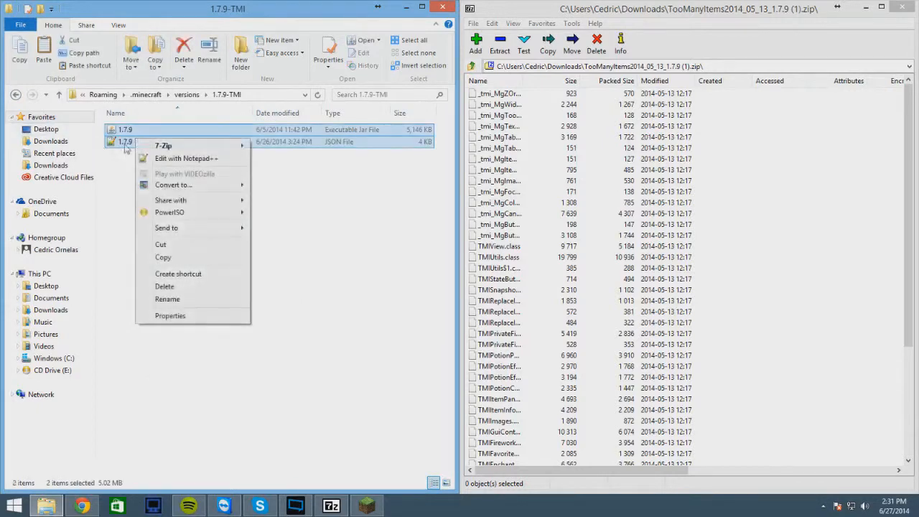
{"action": "left_click", "coordinate": [166, 299]}
{"action": "type", "text": "-TMI"}
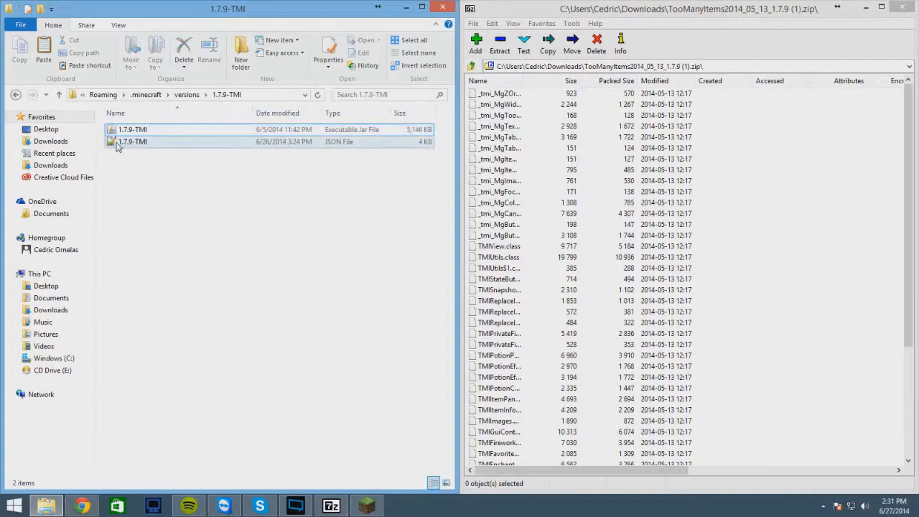
Edit 1.7.9-TMI.json in Notepad++ so its id reads 1.7.9-TMI and save it.
{"action": "double_click", "coordinate": [132, 142]}
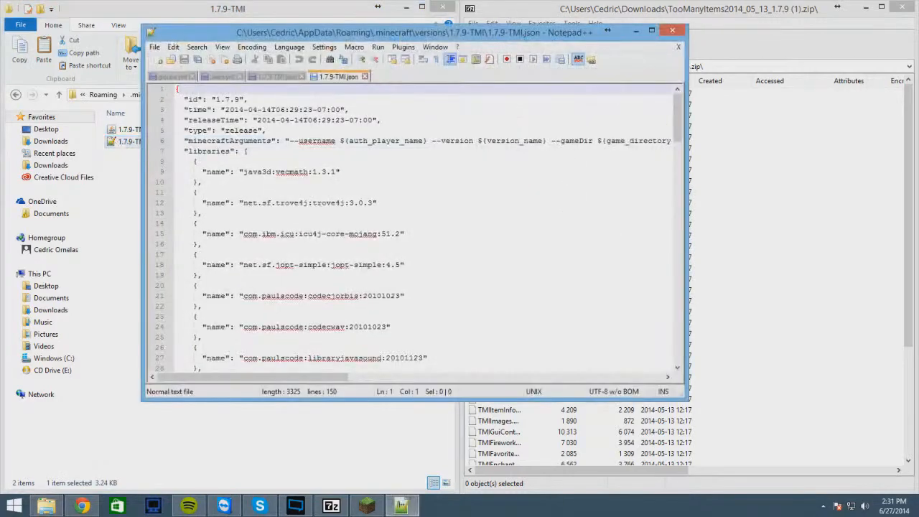
{"action": "left_click", "coordinate": [216, 99]}
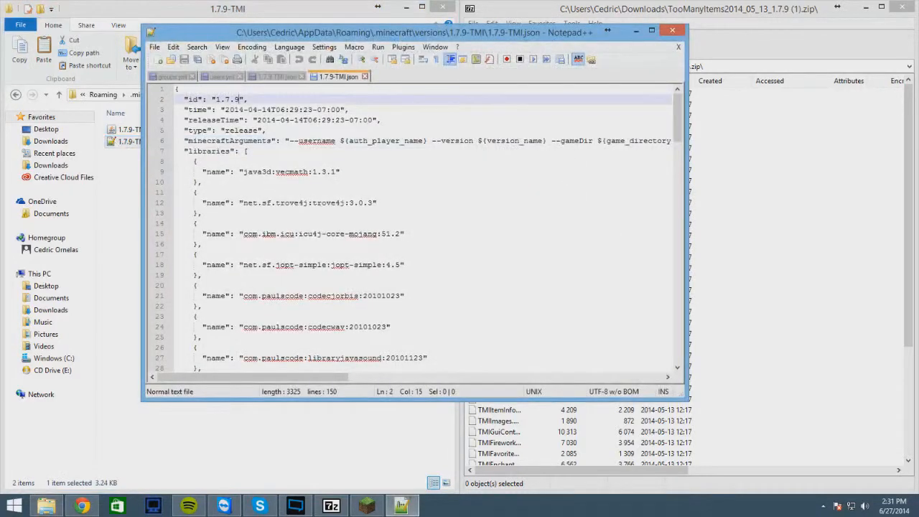
{"action": "type", "text": "-TMI"}
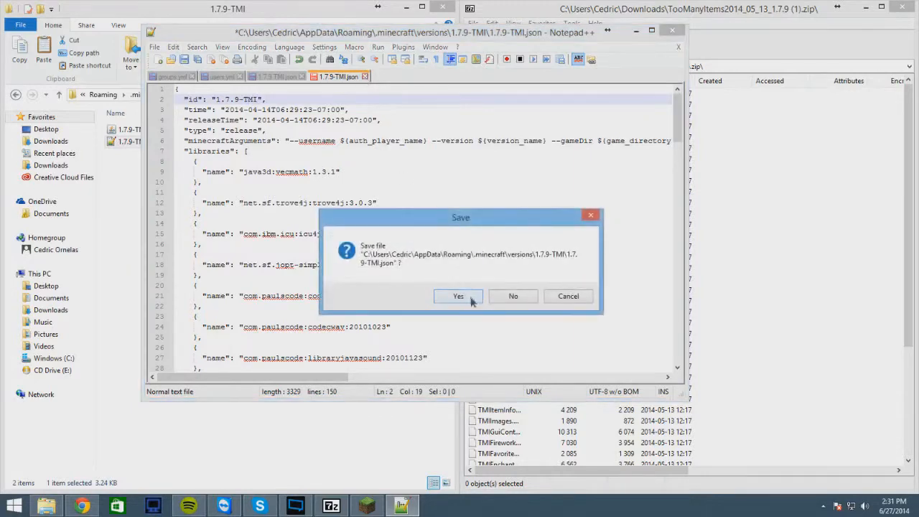
{"action": "left_click", "coordinate": [459, 296]}
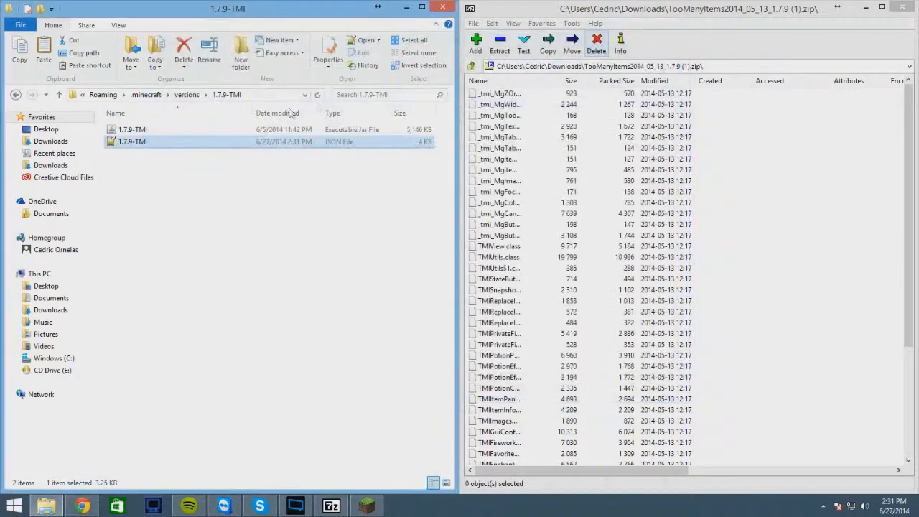
{"action": "mouse_move", "coordinate": [121, 129]}
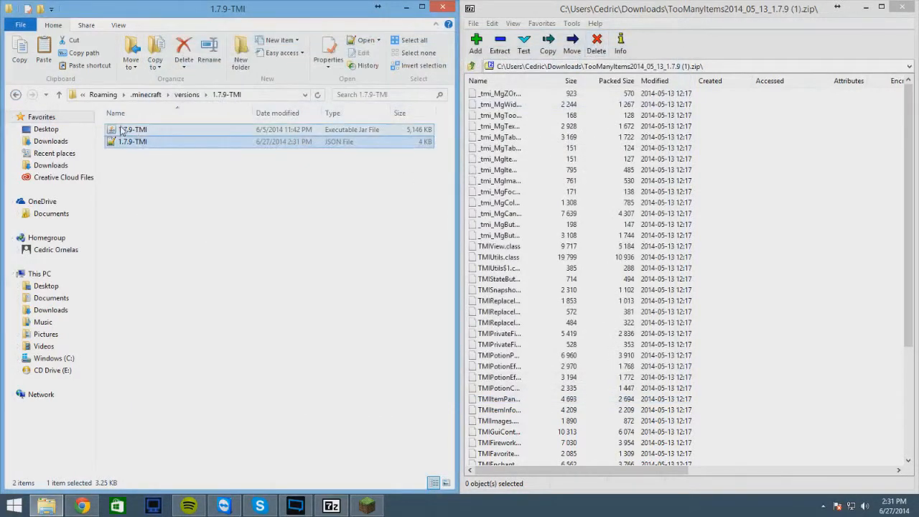
Open the 1.7.9-TMI jar in 7-Zip and select all TooManyItems class files to copy in.
{"action": "right_click", "coordinate": [133, 130]}
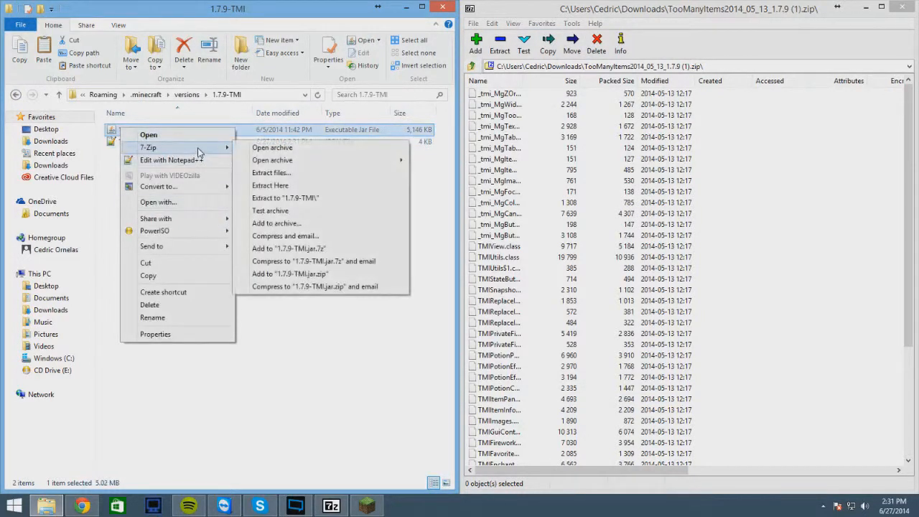
{"action": "mouse_move", "coordinate": [273, 146]}
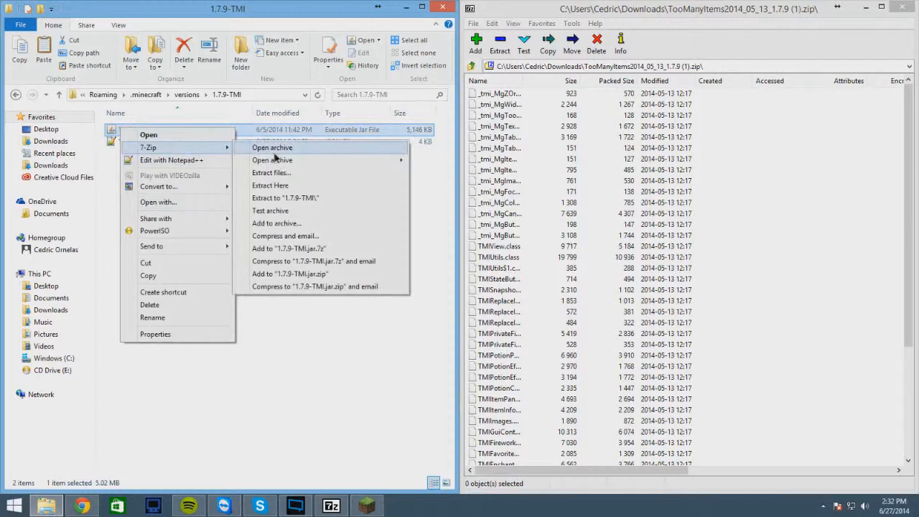
{"action": "left_click", "coordinate": [273, 147]}
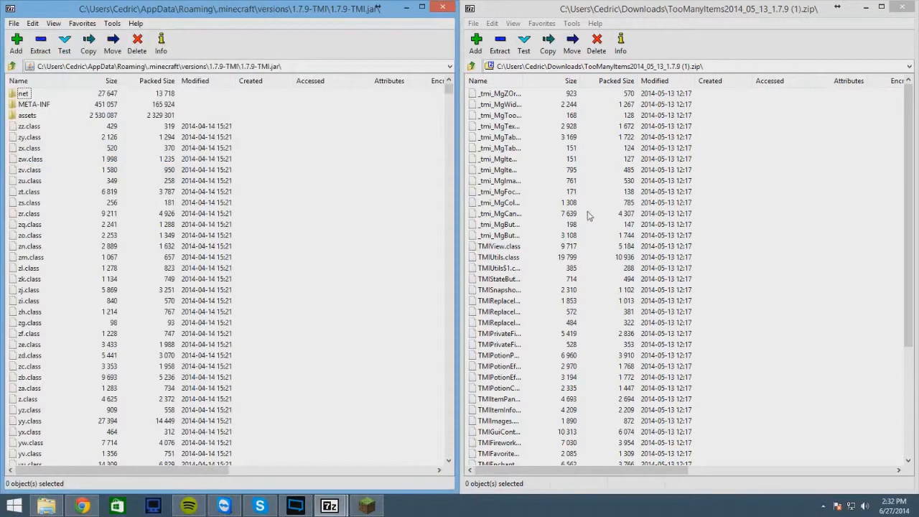
{"action": "left_click", "coordinate": [498, 94]}
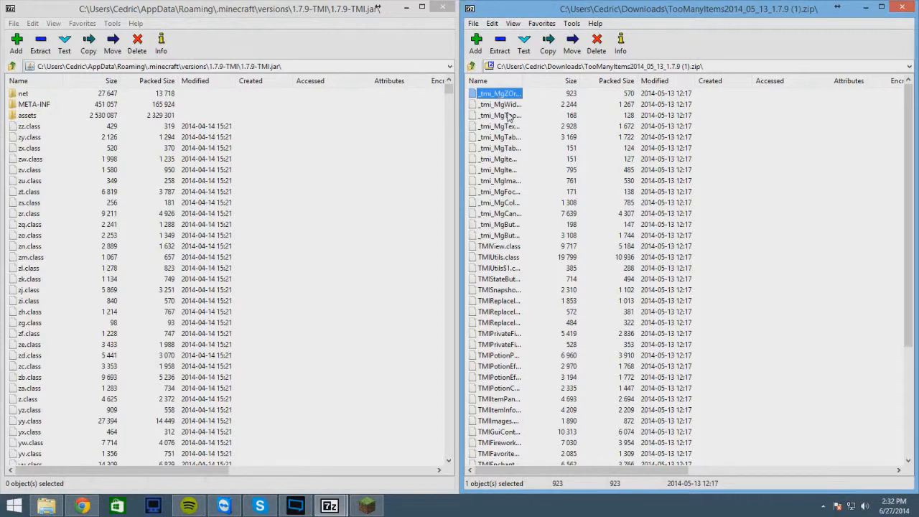
{"action": "key", "text": "ctrl+a"}
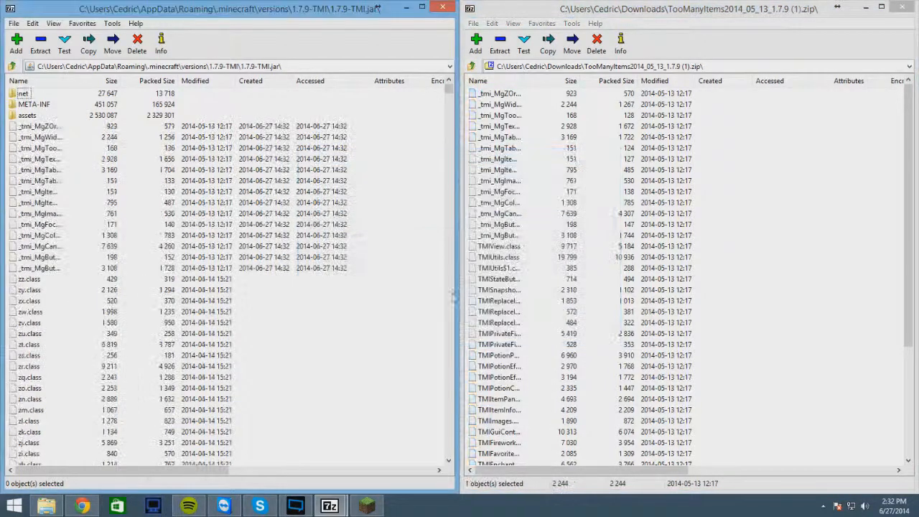
Delete the META-INF folder from the 1.7.9-TMI jar and confirm.
{"action": "right_click", "coordinate": [38, 104]}
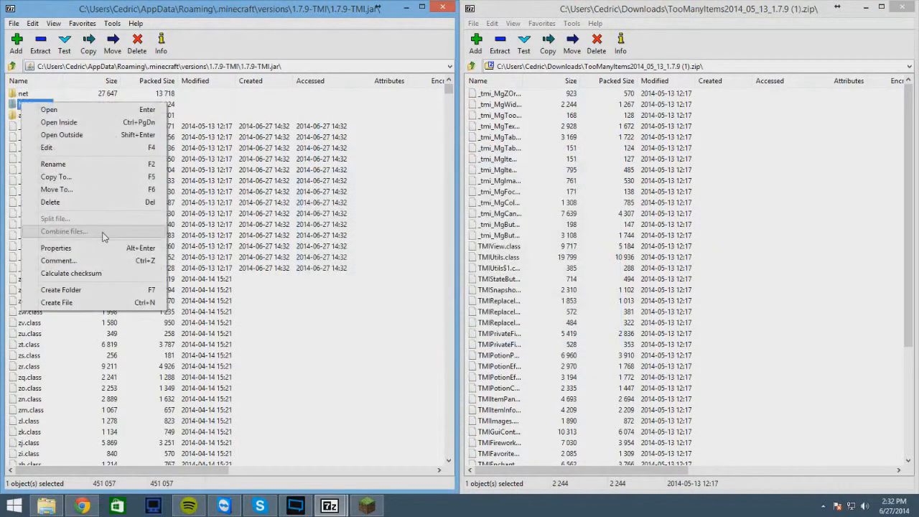
{"action": "left_click", "coordinate": [51, 202]}
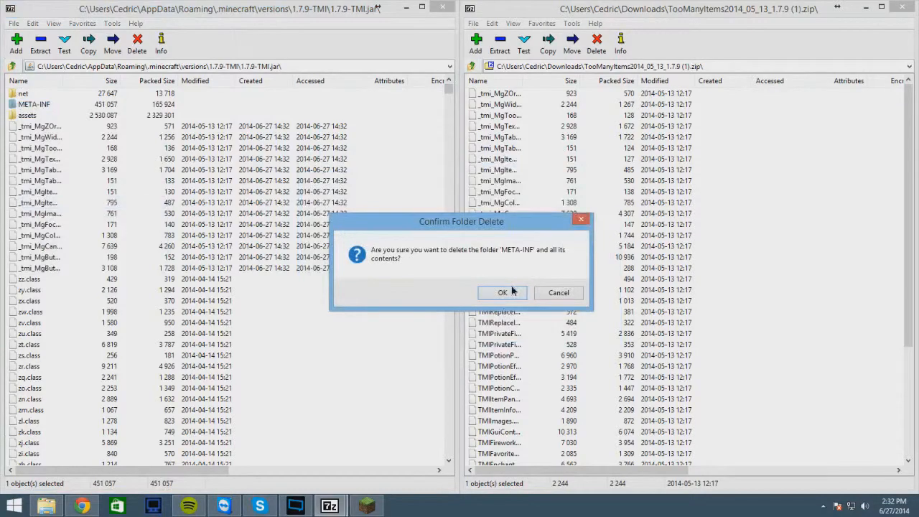
{"action": "left_click", "coordinate": [503, 293]}
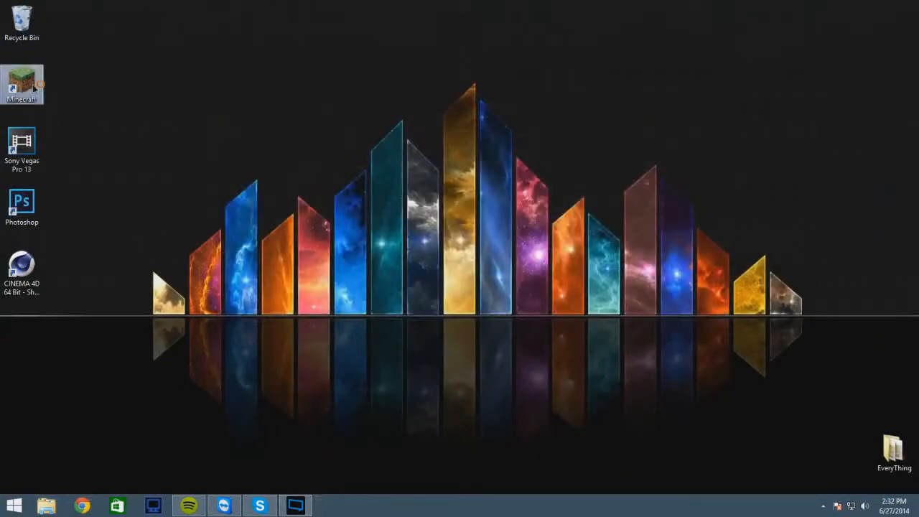
Launch Minecraft and set the TMI profile to use release 1.7.9-TMI.
{"action": "double_click", "coordinate": [21, 79]}
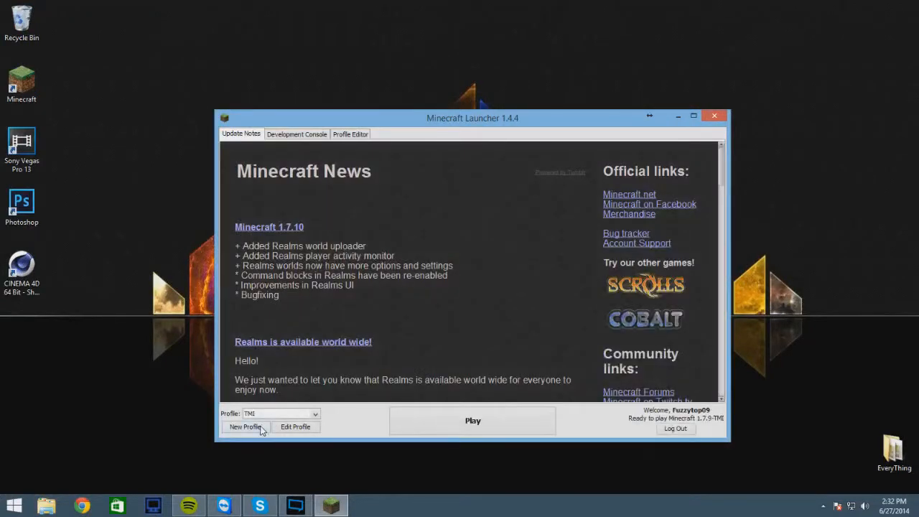
{"action": "mouse_move", "coordinate": [294, 427]}
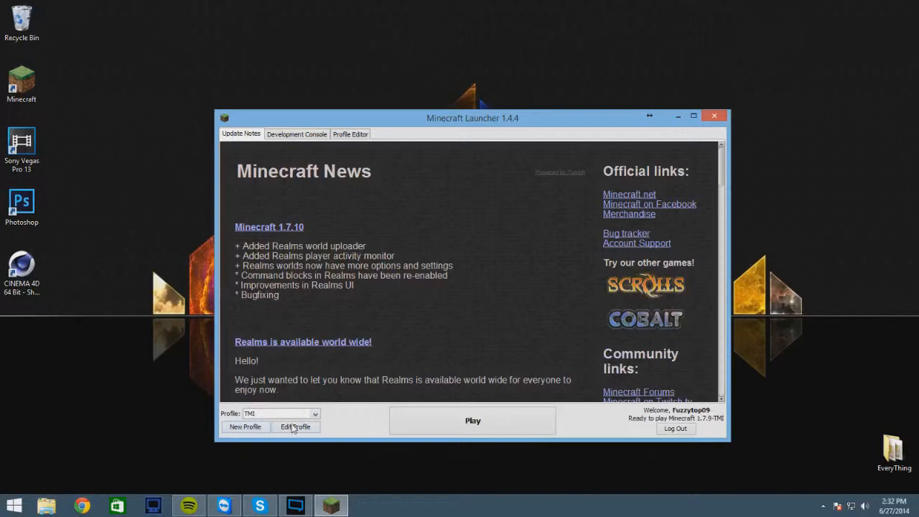
{"action": "left_click", "coordinate": [294, 427]}
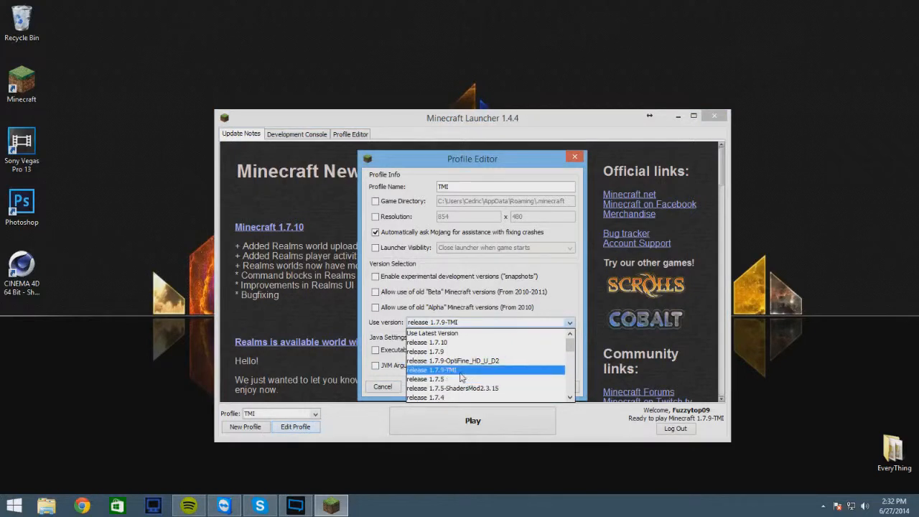
{"action": "mouse_move", "coordinate": [450, 376]}
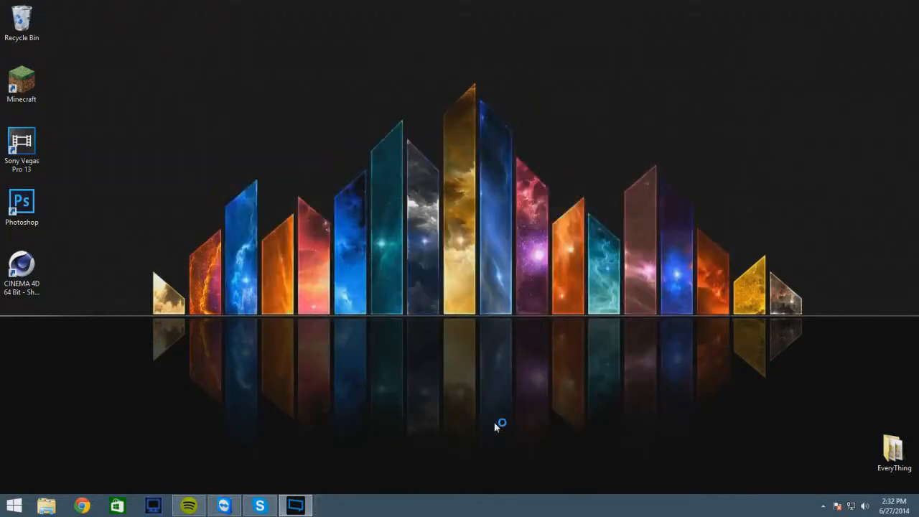
In Minecraft 1.7.9 Singleplayer, load the New World save.
{"action": "double_click", "coordinate": [22, 79]}
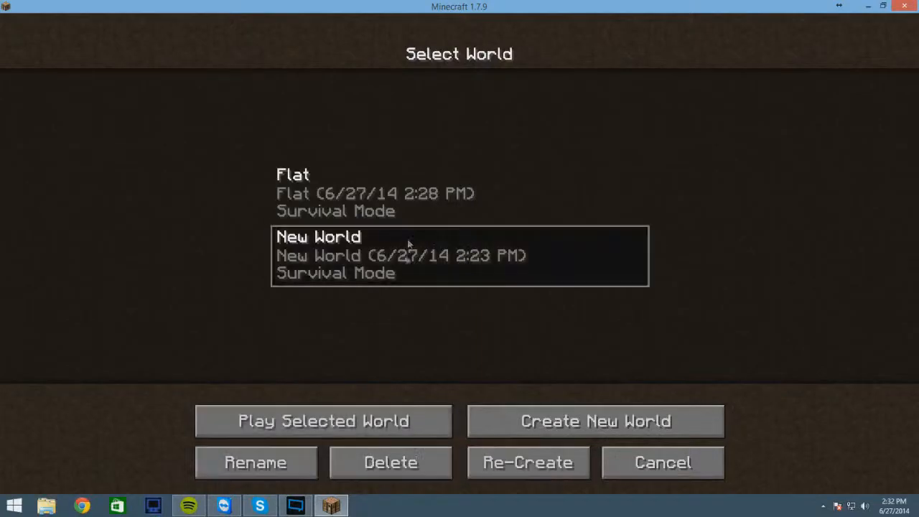
{"action": "left_click", "coordinate": [325, 421]}
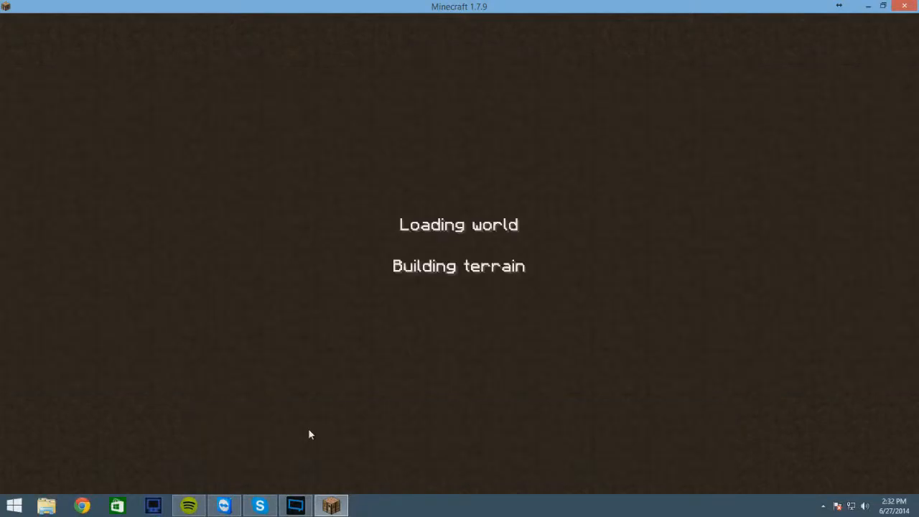